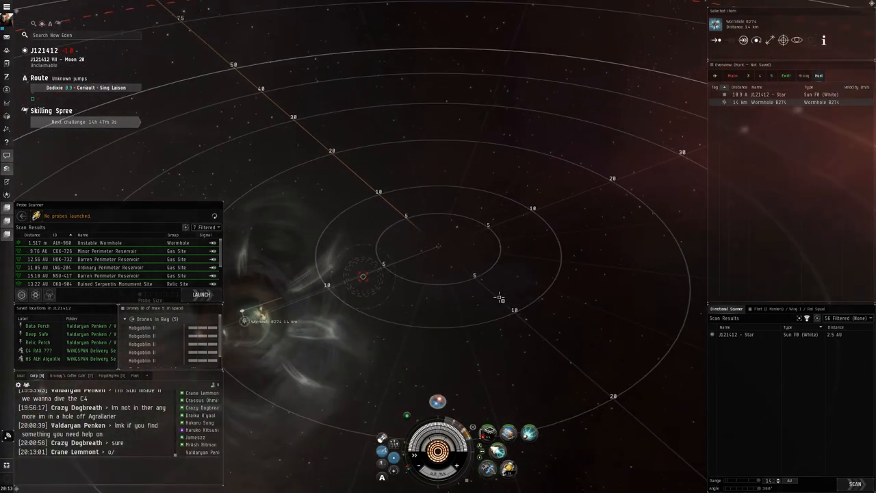
Step: Zoom the camera out around wormhole B274 until the 150–200 km range brackets show
scroll("down", 3)
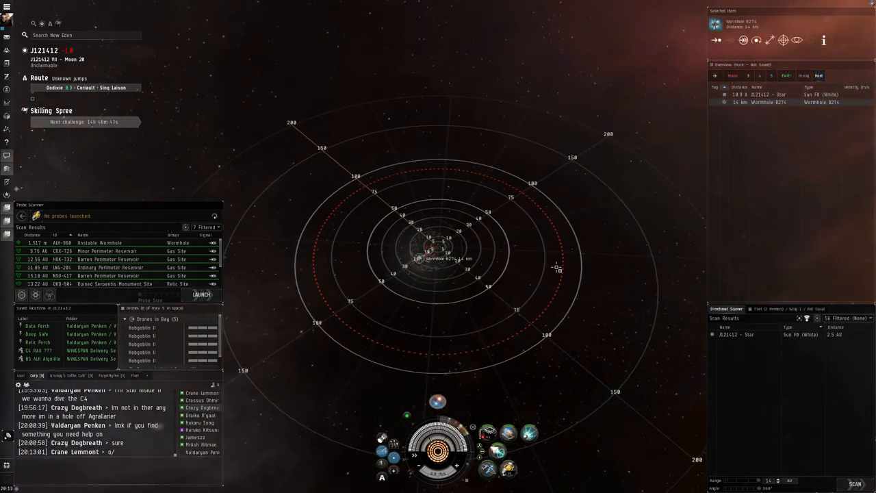
mouse_move(584, 168)
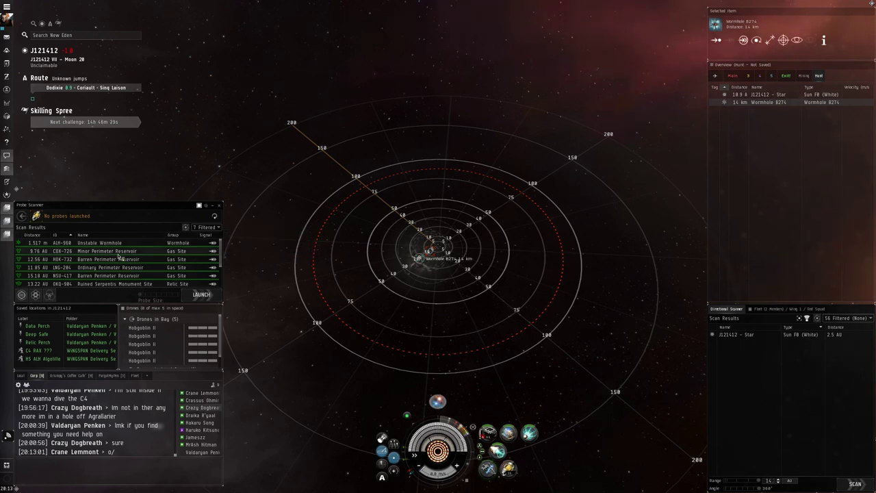
Step: Approach an empty location in space, moving away from wormhole B274
right_click(103, 251)
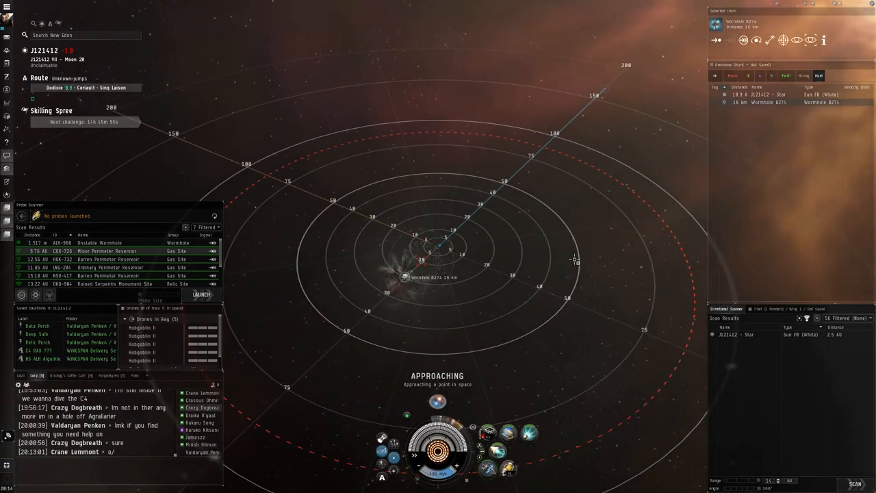
mouse_move(584, 199)
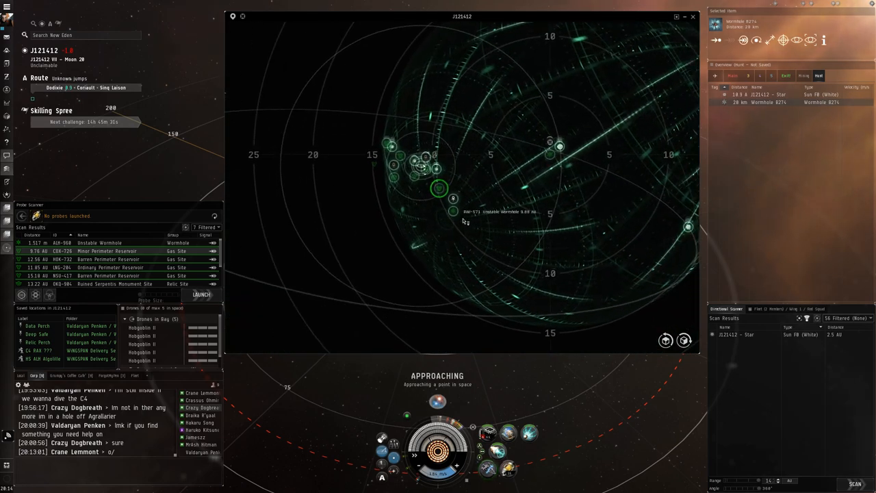
Step: Save a location bookmark at the Unstable Wormhole signature from the solar system map
right_click(452, 198)
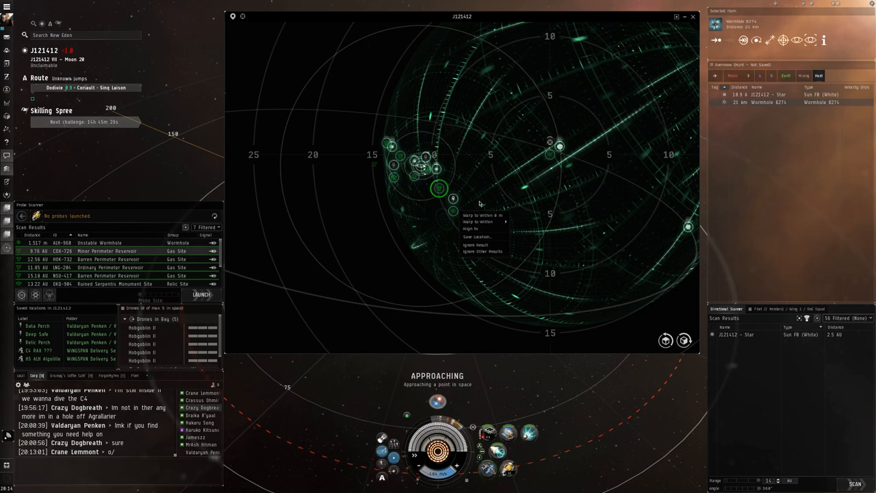
left_click(481, 203)
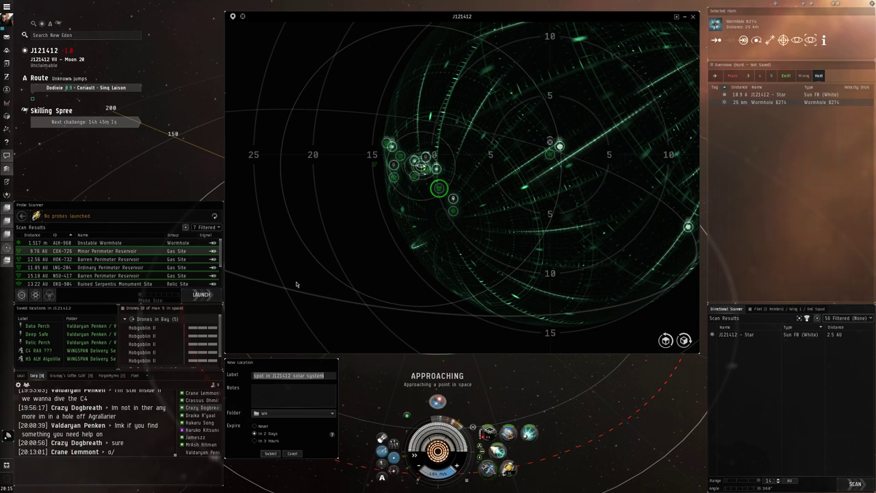
mouse_move(426, 238)
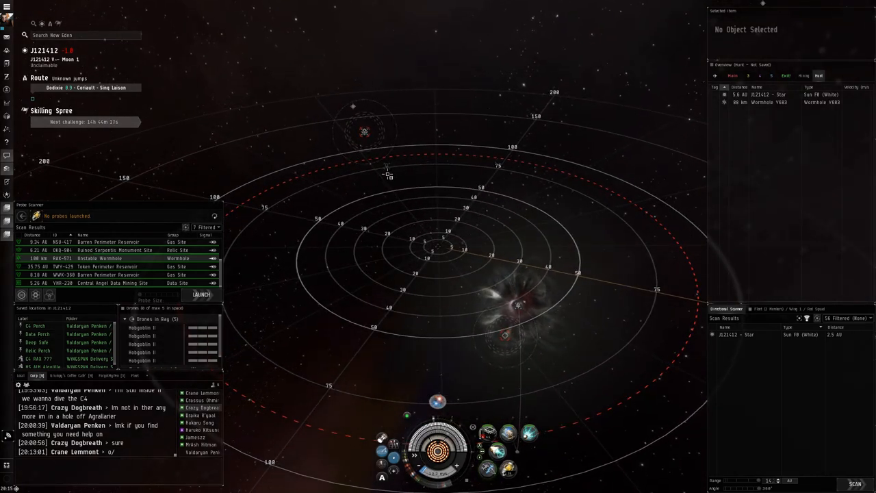
Step: Warp to the C4 Perch bookmark and select wormhole Y683 to confirm 598 km
right_click(394, 175)
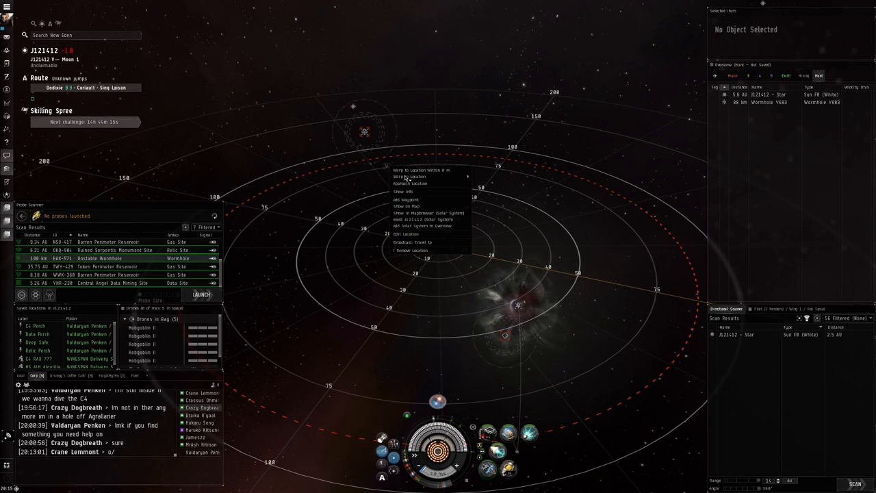
left_click(405, 176)
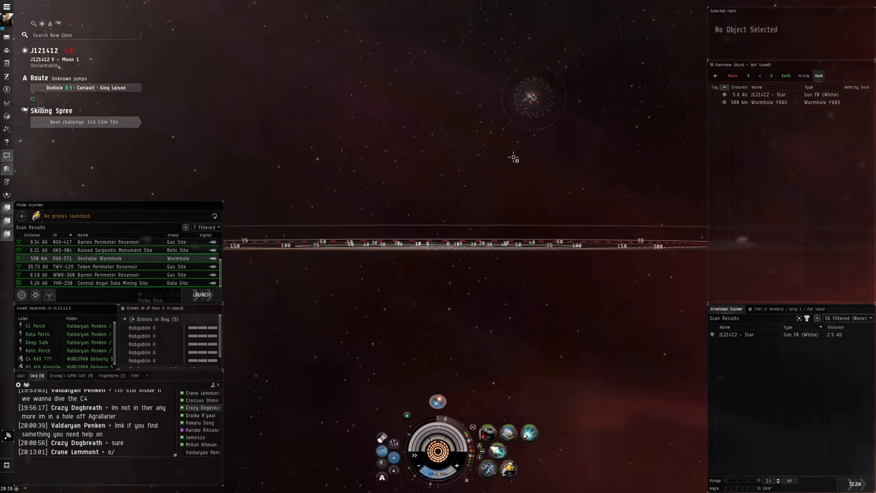
mouse_move(532, 171)
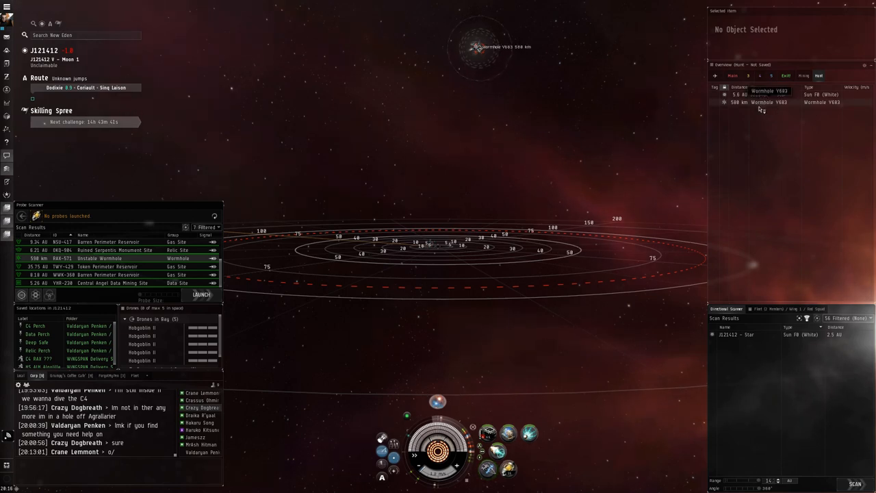
left_click(769, 105)
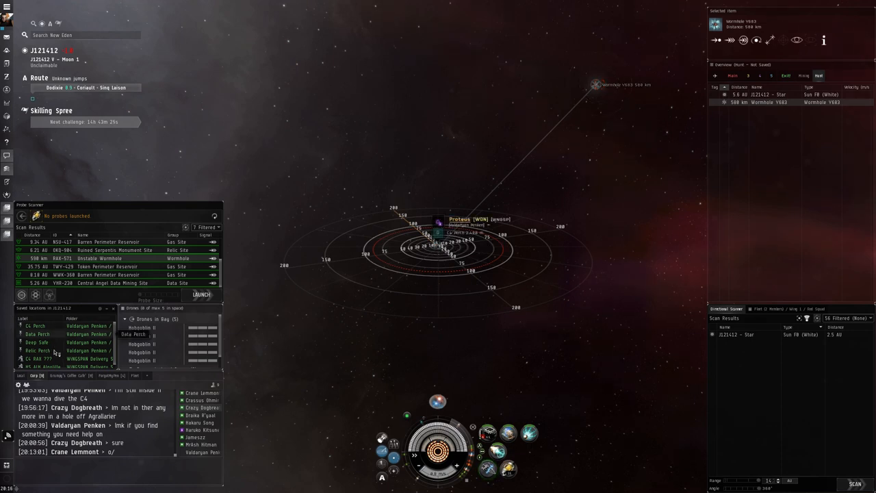
Step: Warp to the Relic Perch bookmark from the Saved Locations window
right_click(34, 356)
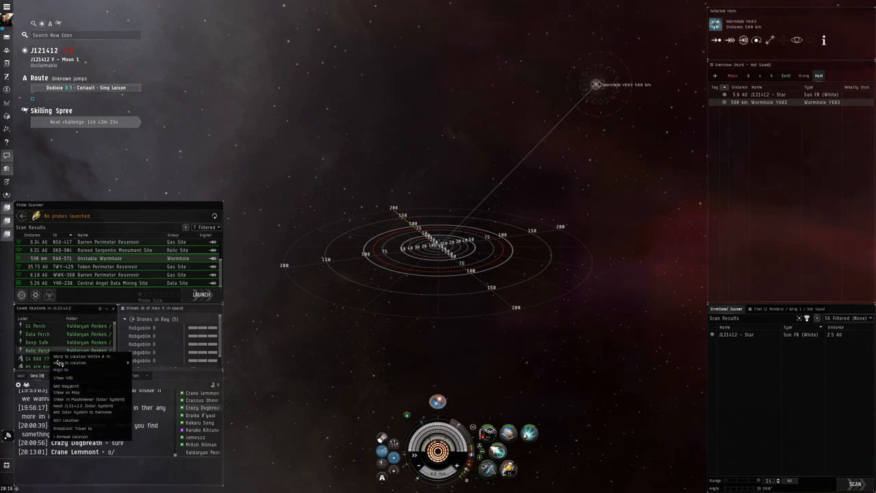
left_click(62, 381)
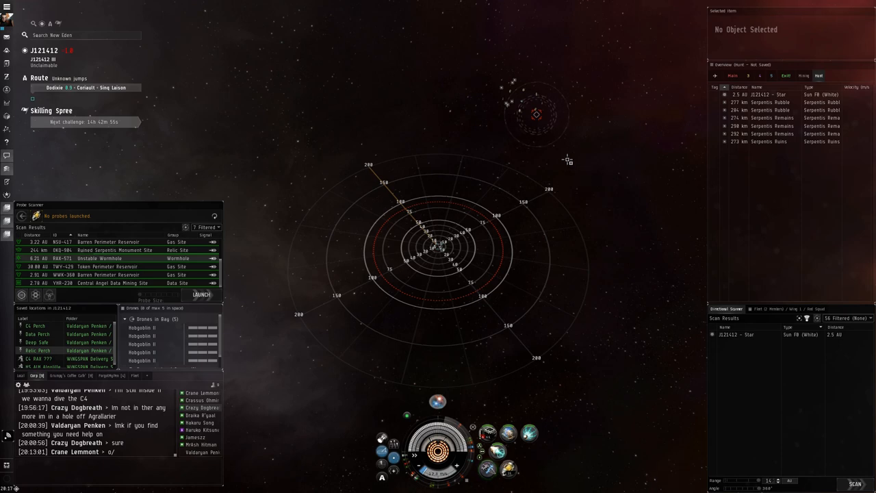
mouse_move(511, 111)
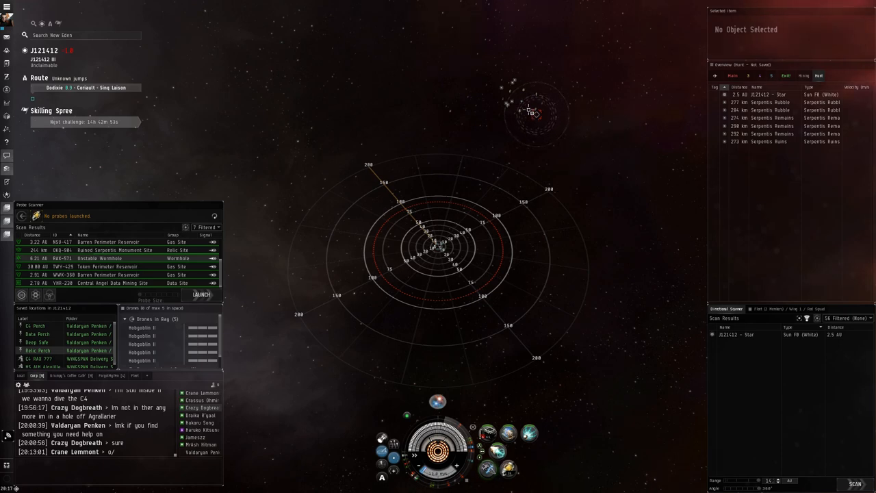
Step: Approach the Serpentis Remains container from the Overview, closing from 274 km to 267 km
left_click(770, 118)
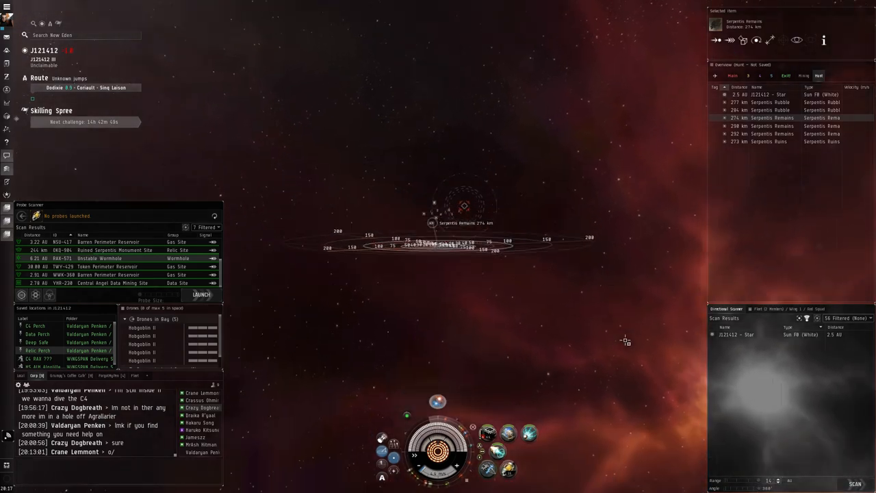
left_click(707, 43)
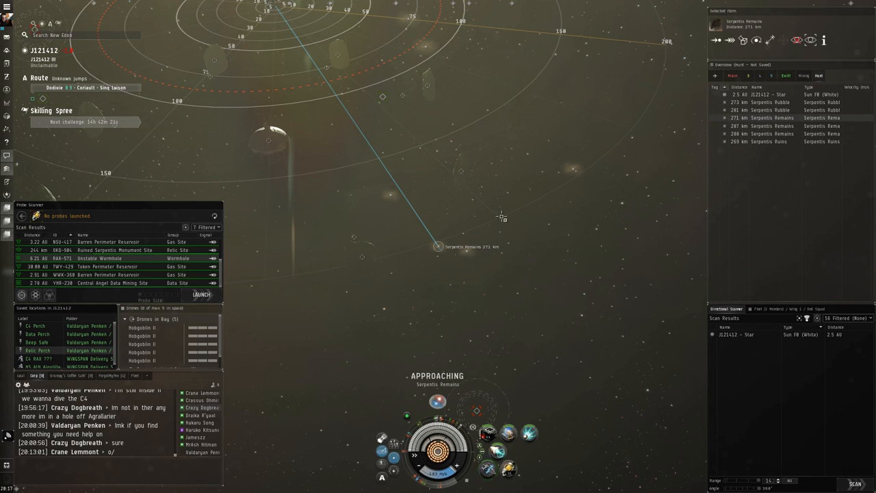
mouse_move(525, 257)
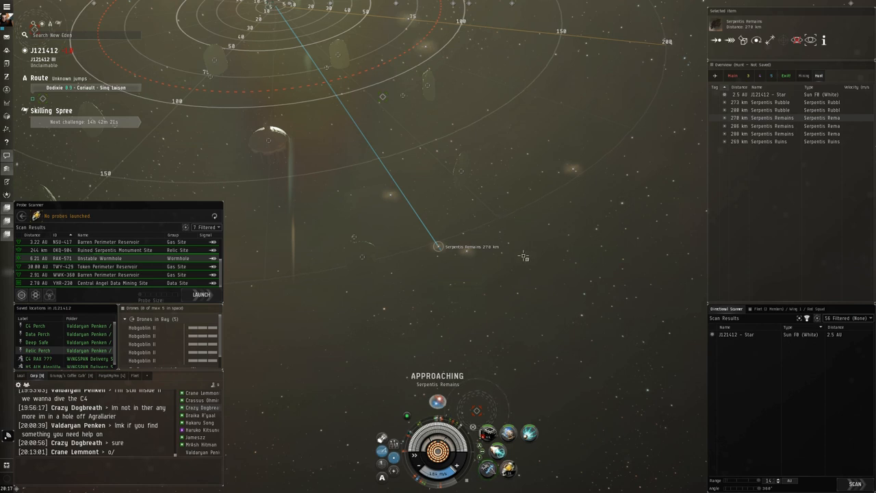
mouse_move(480, 191)
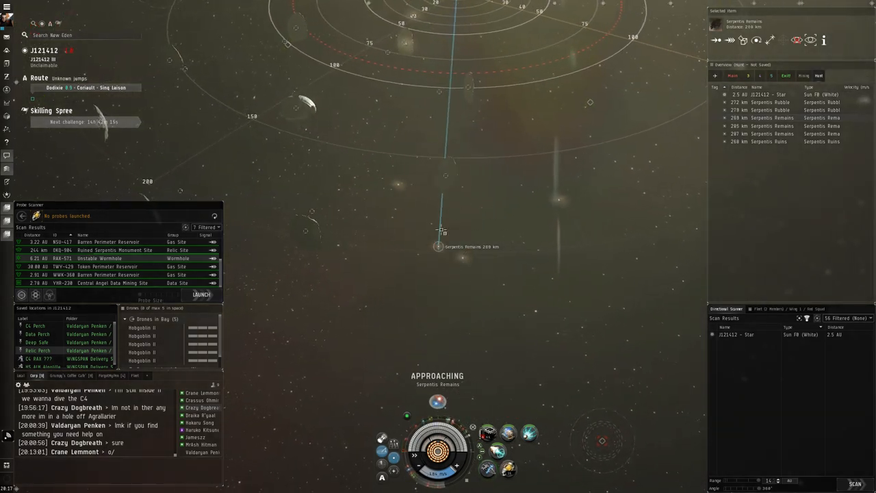
mouse_move(541, 258)
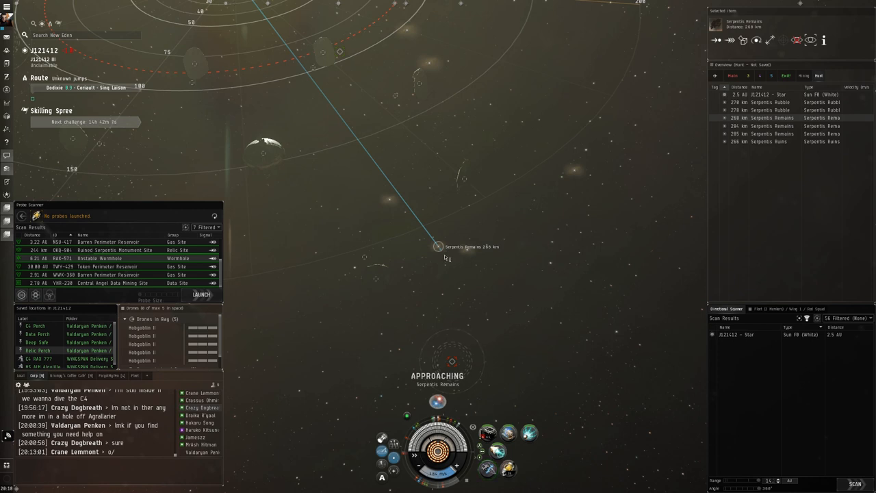
right_click(440, 246)
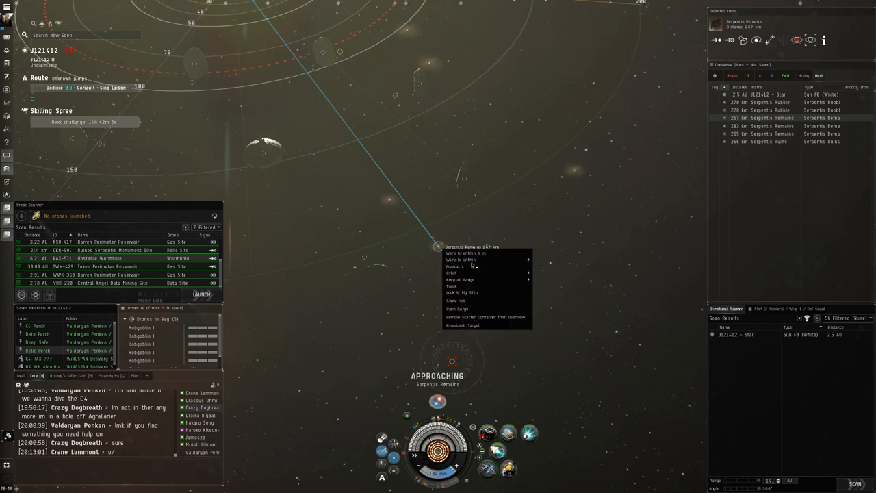